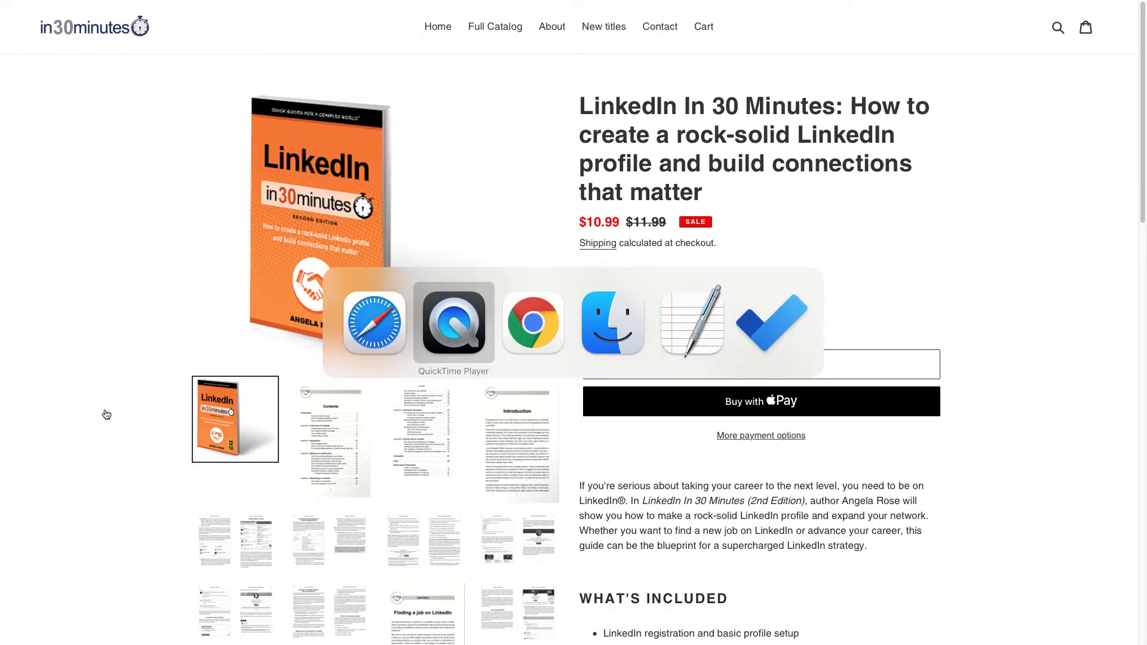
Switch from the book store page to Chrome showing the LinkedIn home feed
left_click(533, 322)
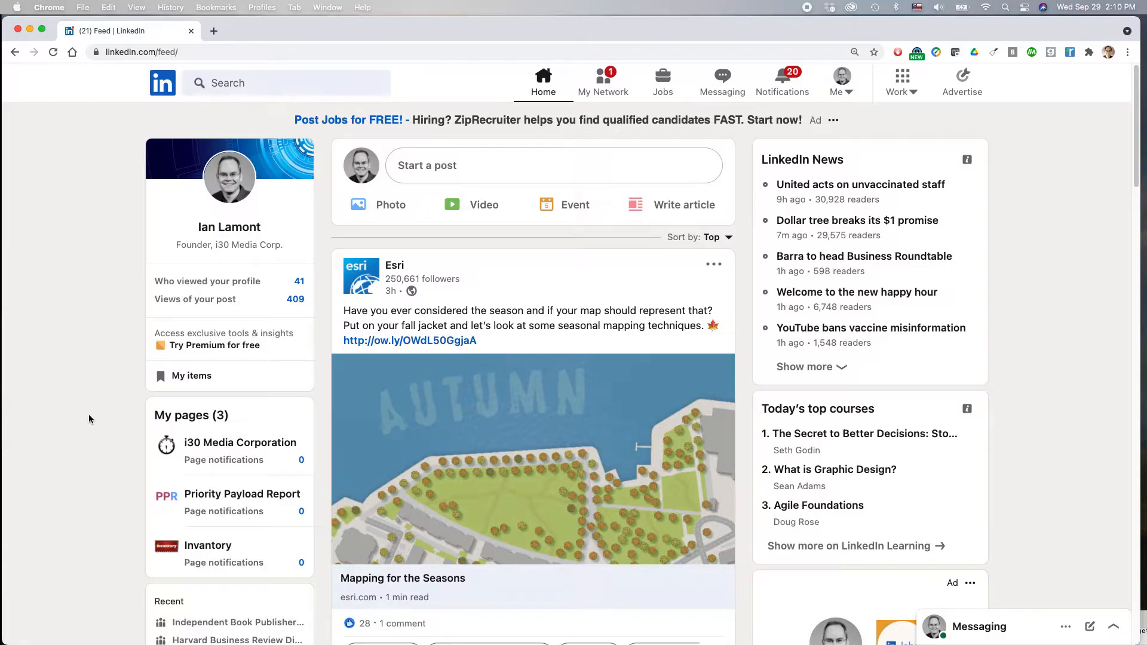
mouse_move(228, 196)
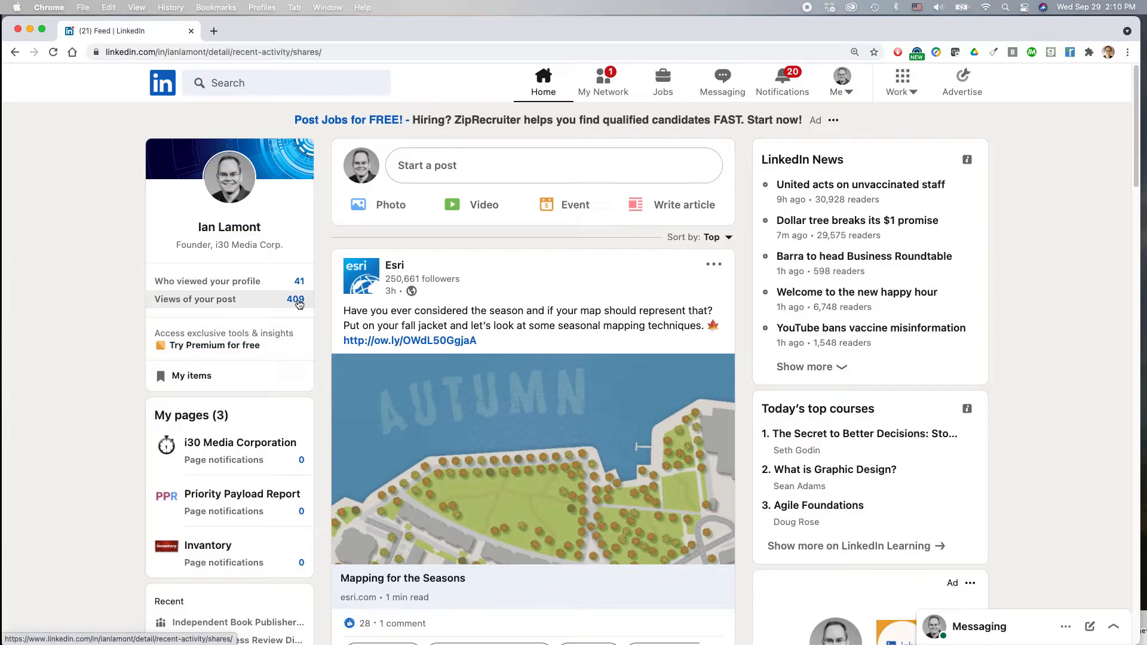
Open your recent posts via the post views count and scroll down to the MasterClass post
left_click(196, 299)
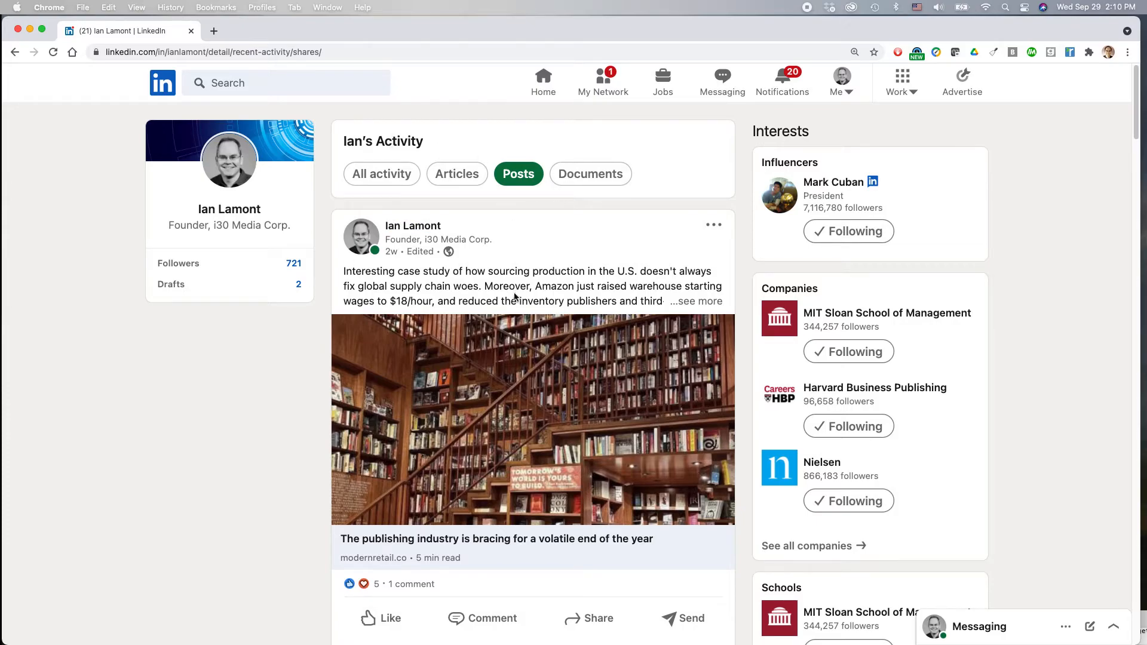
scroll("down", 3)
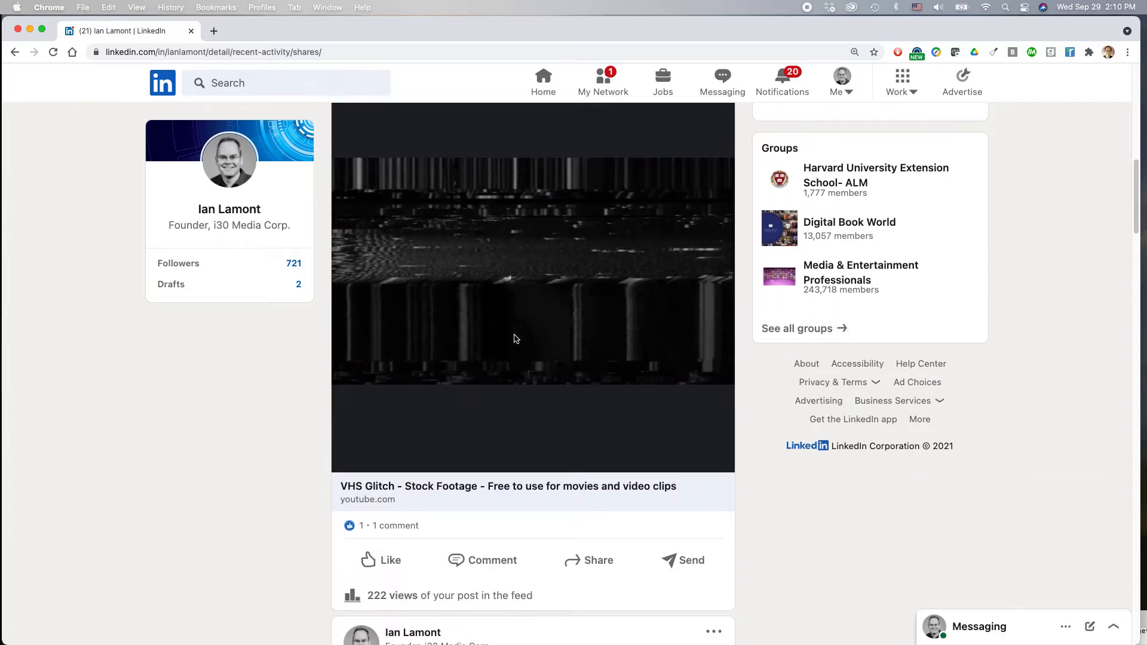
scroll("down", 3)
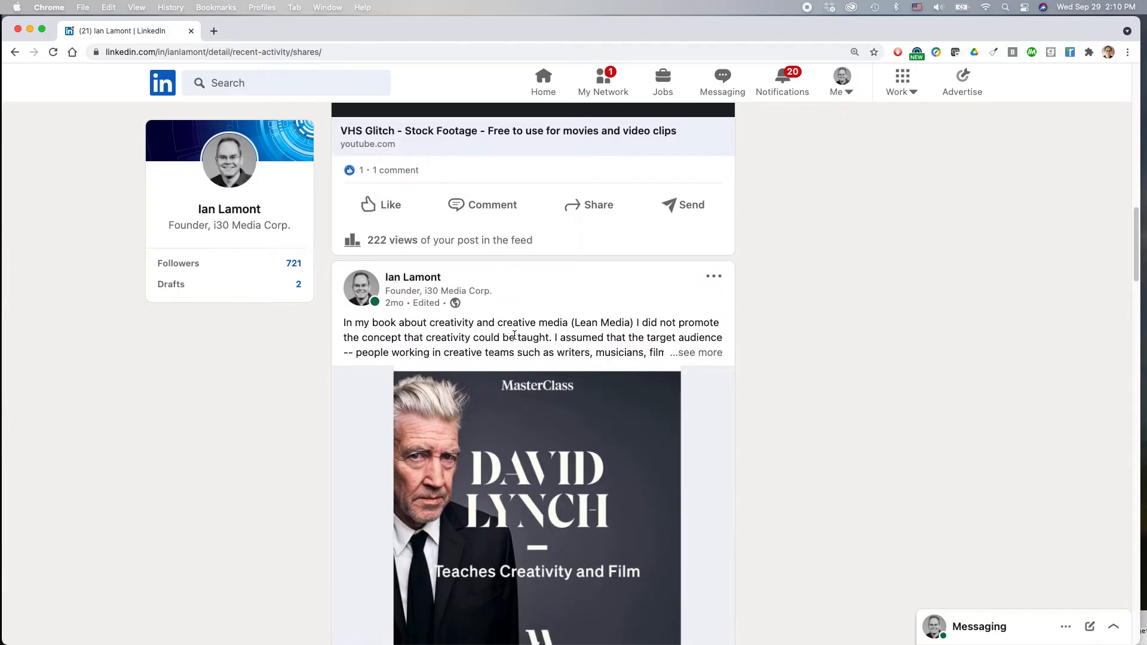
scroll("down", 3)
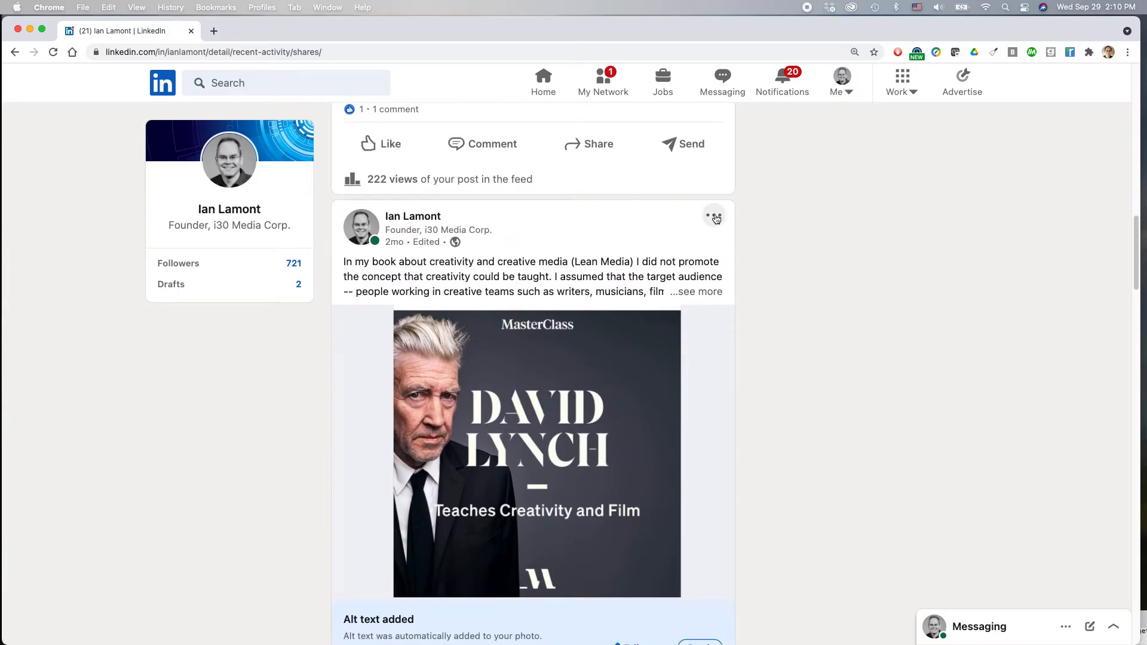
Delete the MasterClass David Lynch post, then switch to another open application
left_click(713, 215)
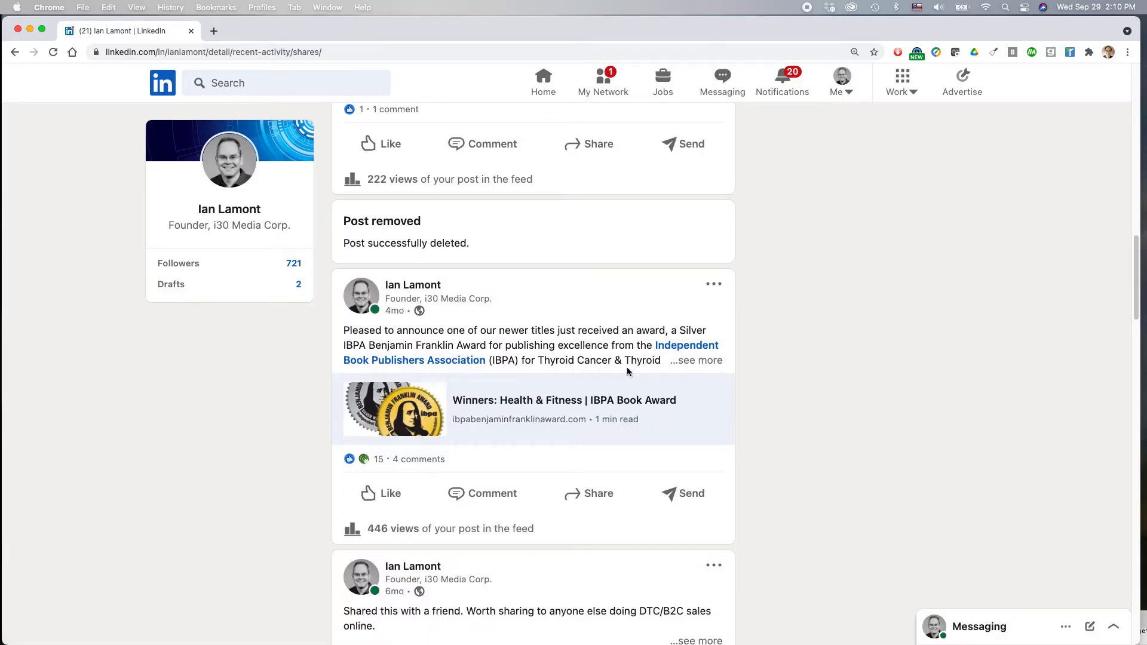
mouse_move(896, 440)
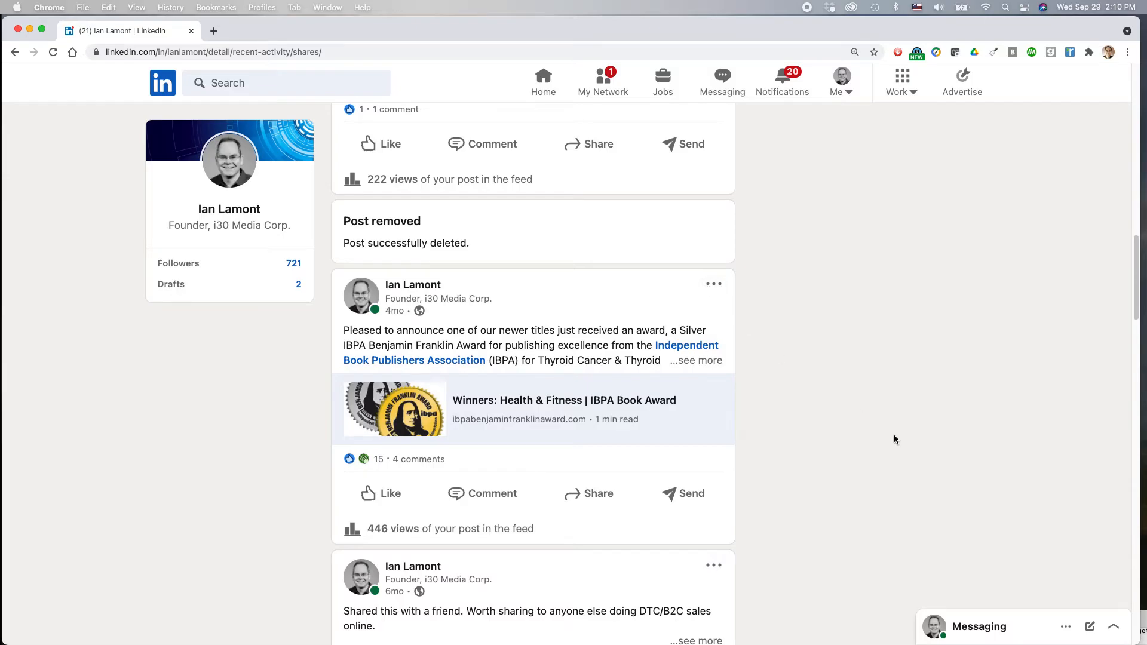
key("cmd+tab")
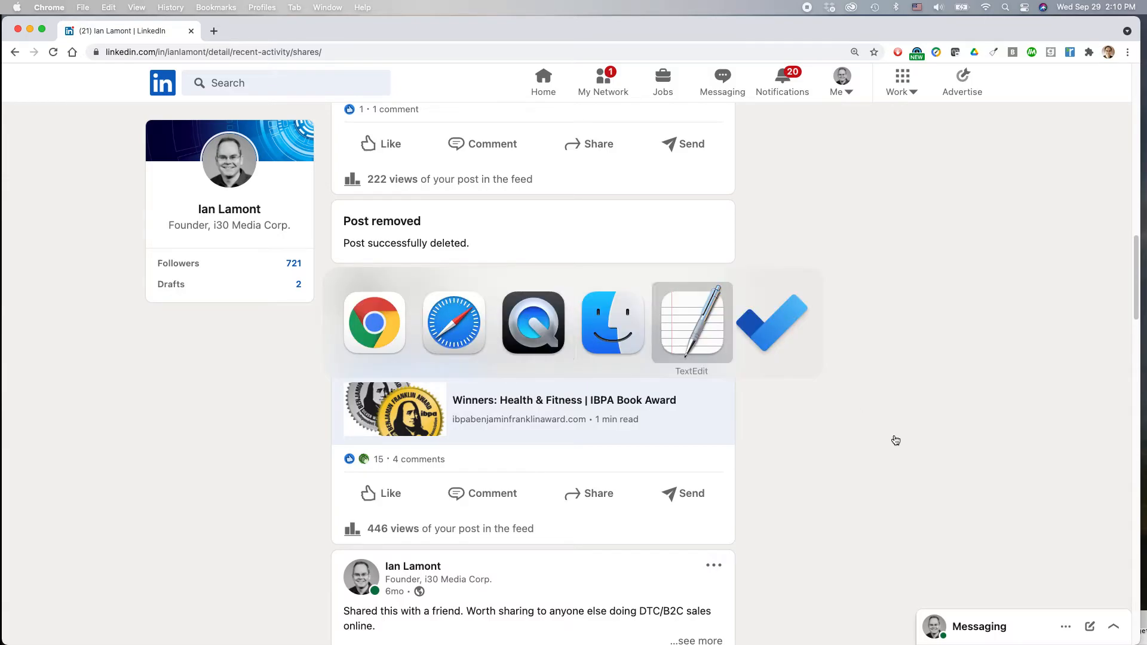